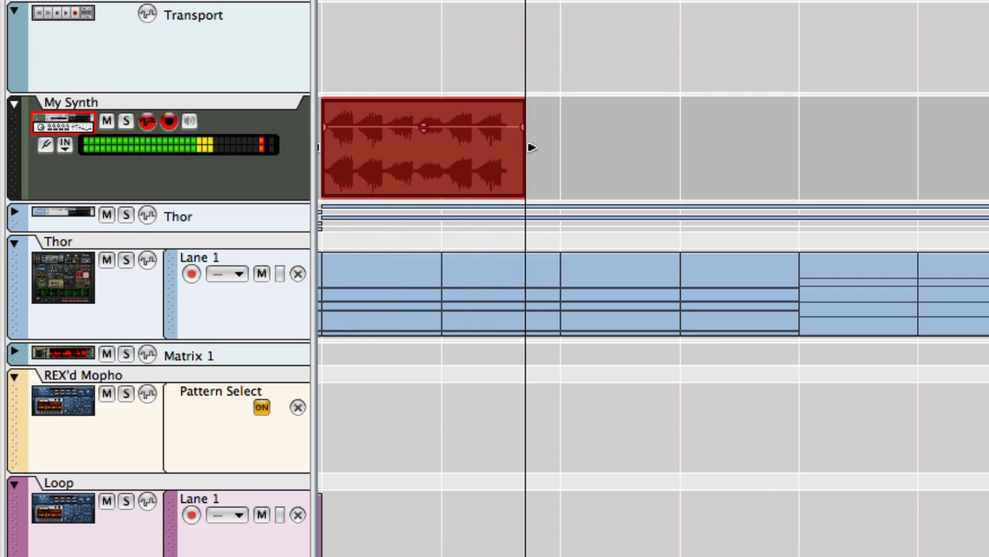
Scroll over to an empty area of the rack to make room for new devices
{"action": "left_click_drag", "start_coordinate": [526, 147], "coordinate": [646, 147]}
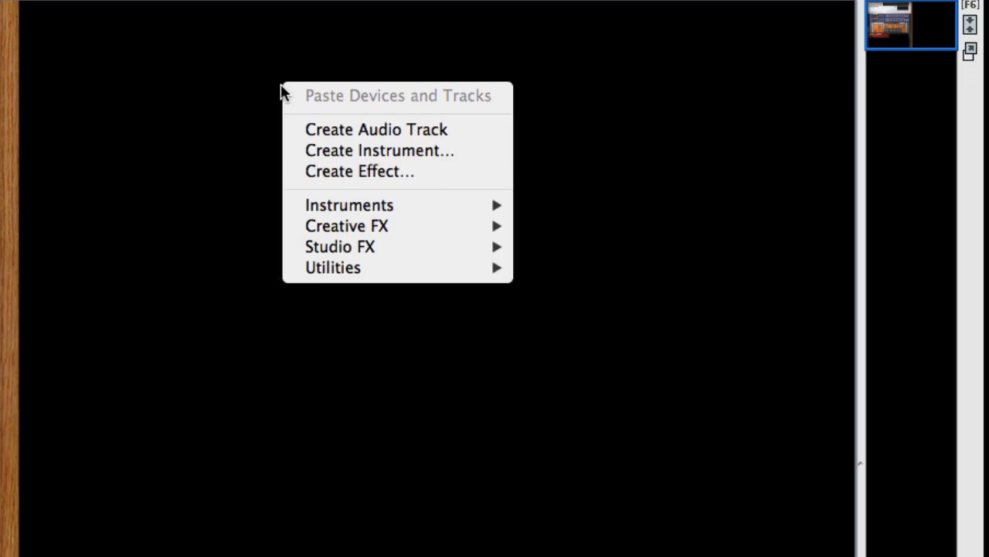
{"action": "mouse_move", "coordinate": [349, 204]}
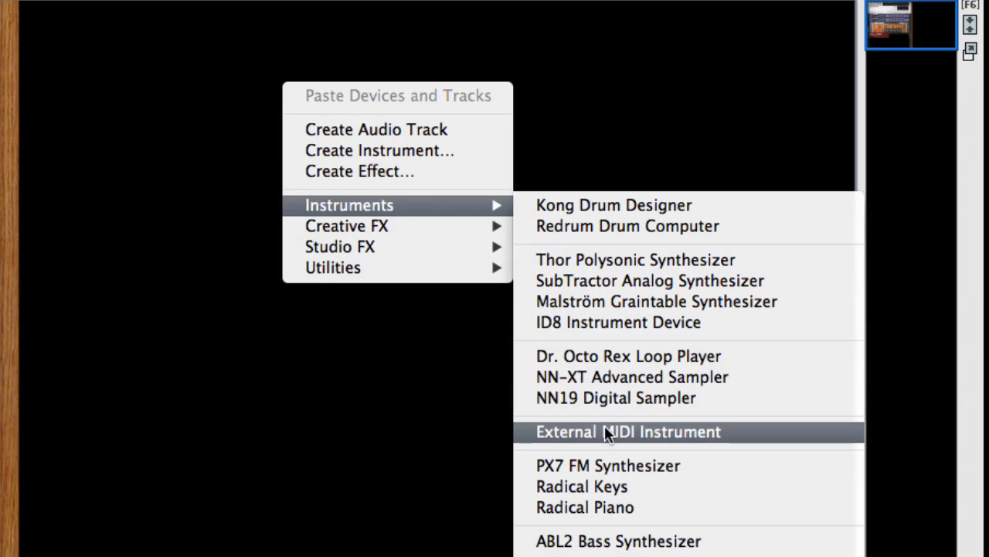
Create an External MIDI Instrument device from the Instruments list
{"action": "left_click", "coordinate": [628, 431]}
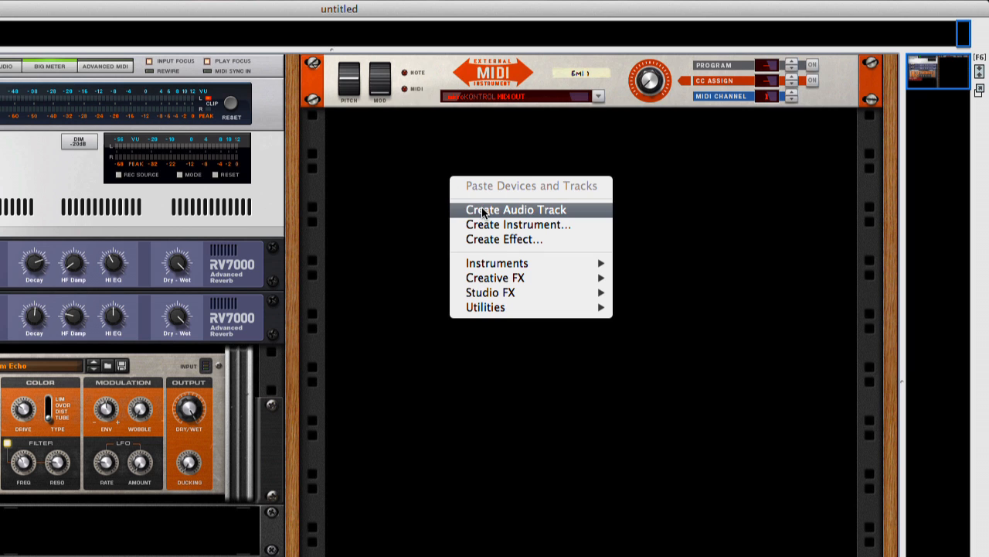
Create Audio Track 1 on Balance Input 1 and switch on its input monitoring
{"action": "left_click", "coordinate": [517, 210]}
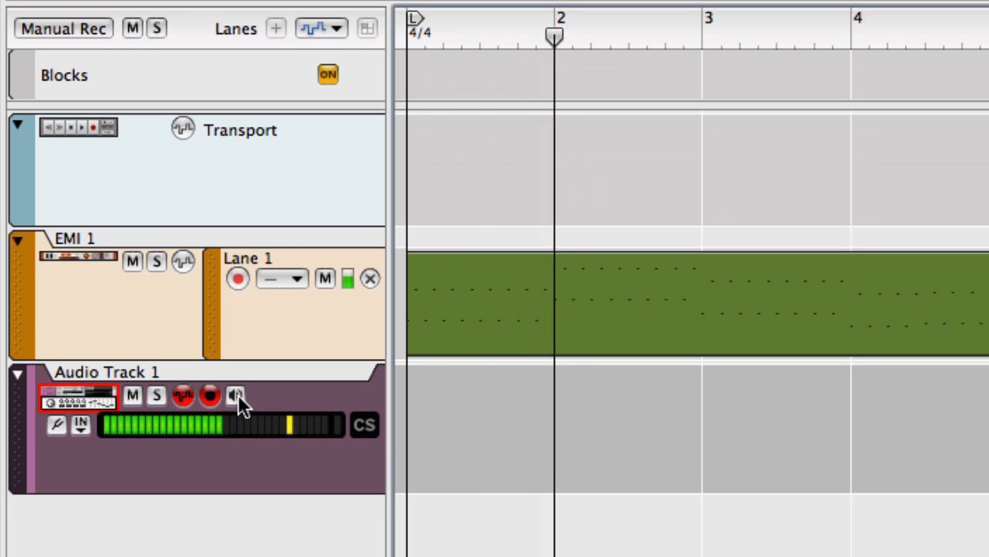
{"action": "left_click", "coordinate": [235, 396]}
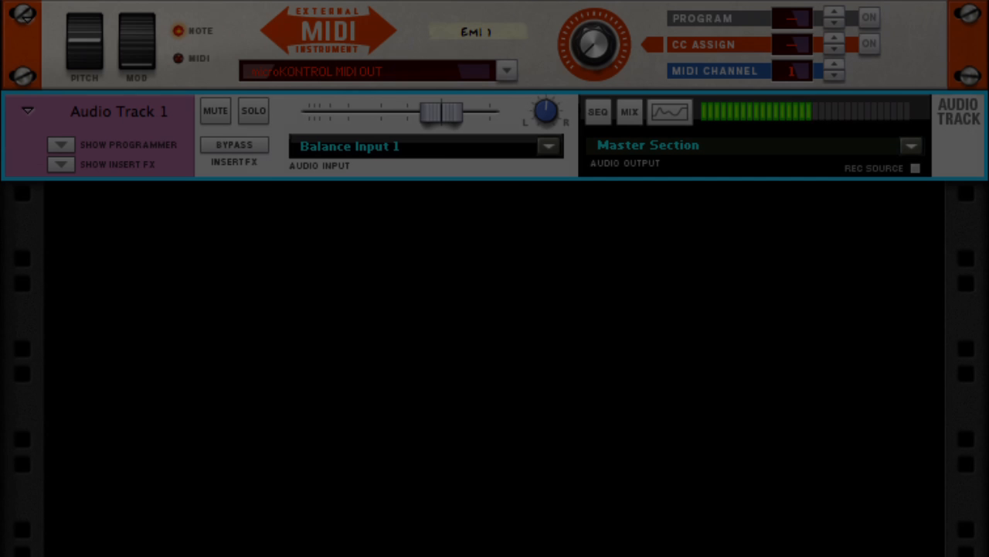
Switch on CC Assign and set the EMI knob to CC 74, Cutoff Frequency
{"action": "left_click", "coordinate": [594, 44]}
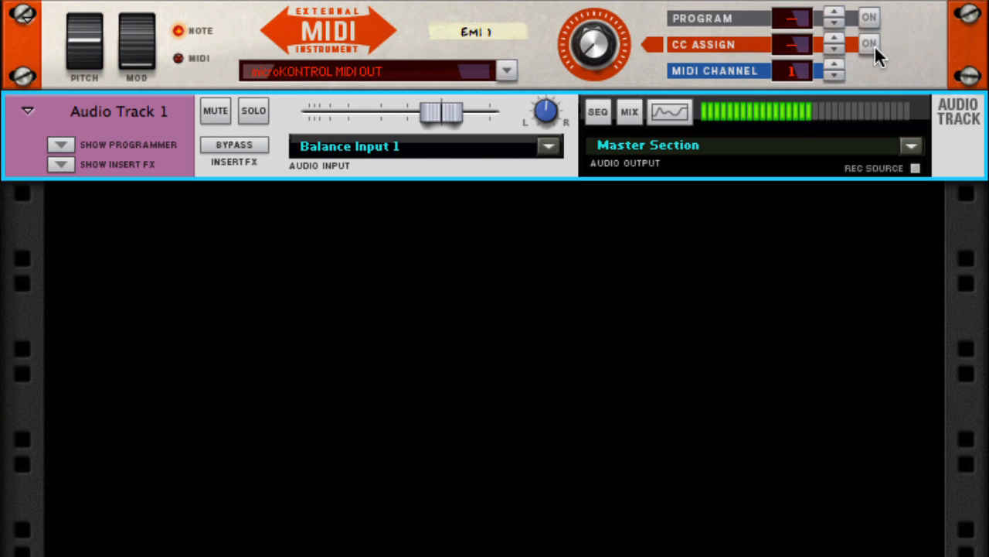
{"action": "mouse_move", "coordinate": [904, 65]}
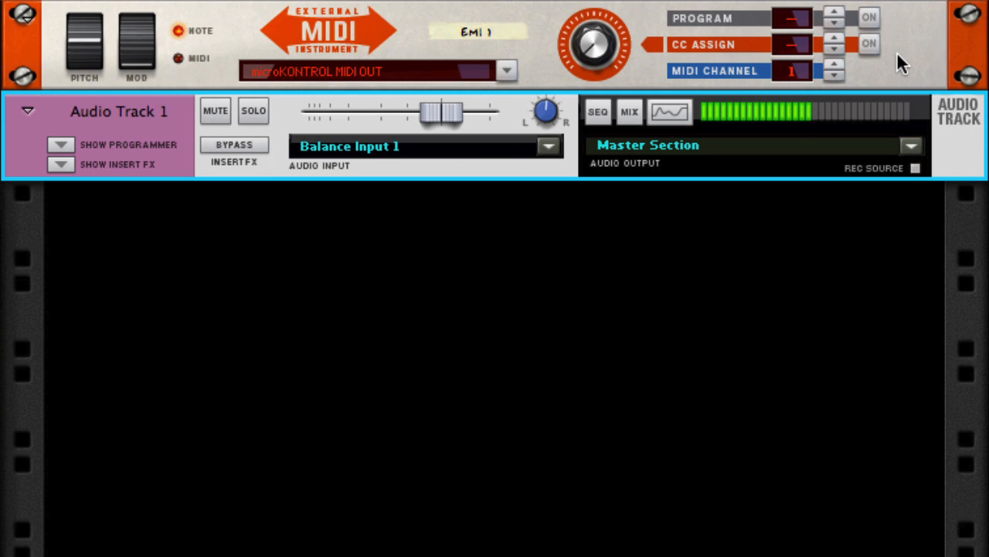
{"action": "left_click", "coordinate": [869, 43]}
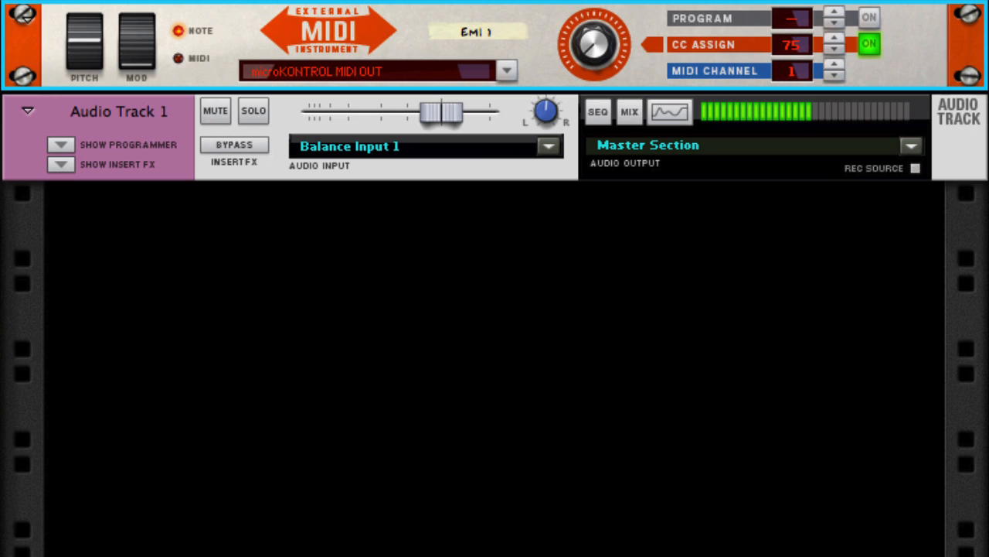
{"action": "left_click", "coordinate": [835, 50]}
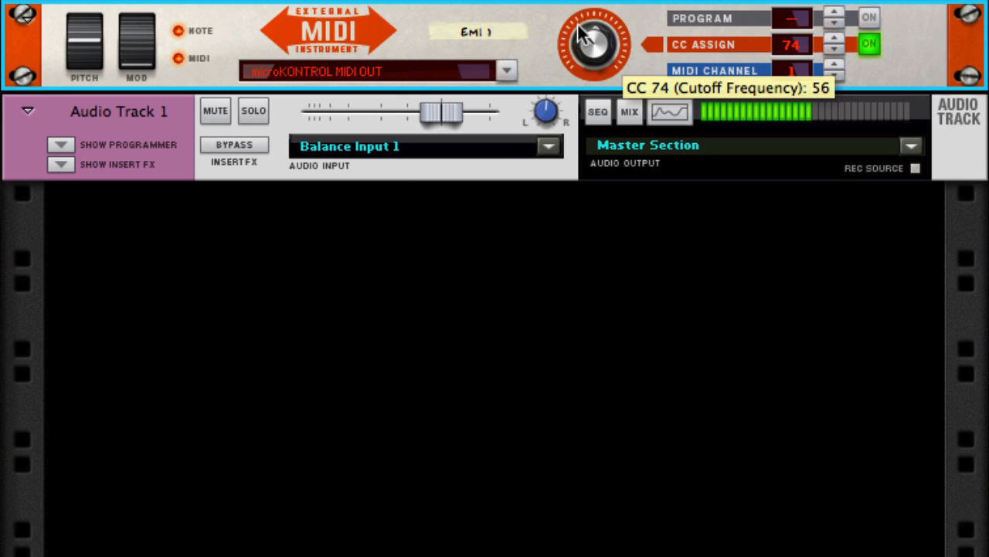
Sweep the CC 74 cutoff knob down to 0 and back up to about 54
{"action": "left_click_drag", "start_coordinate": [593, 31], "coordinate": [594, 59]}
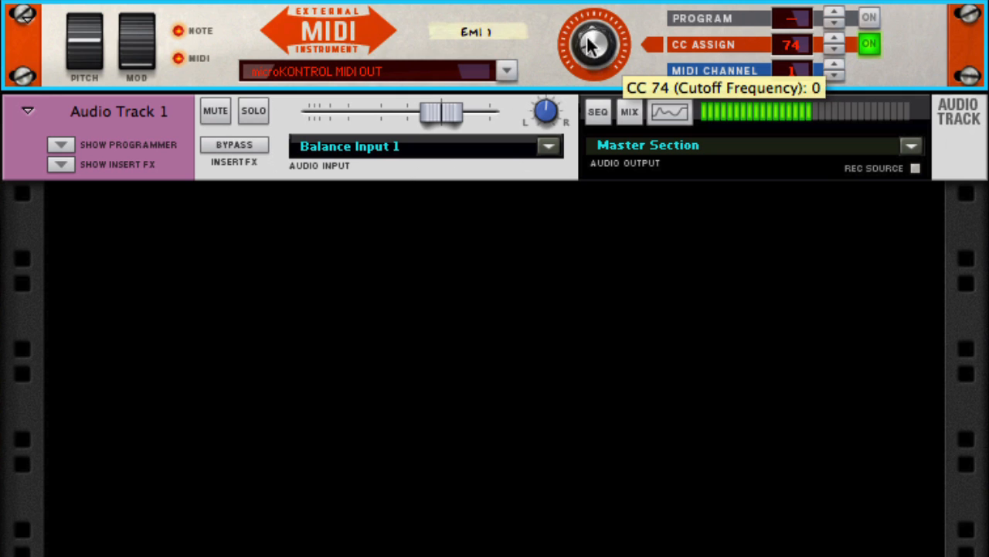
{"action": "left_click_drag", "start_coordinate": [596, 43], "coordinate": [595, 31]}
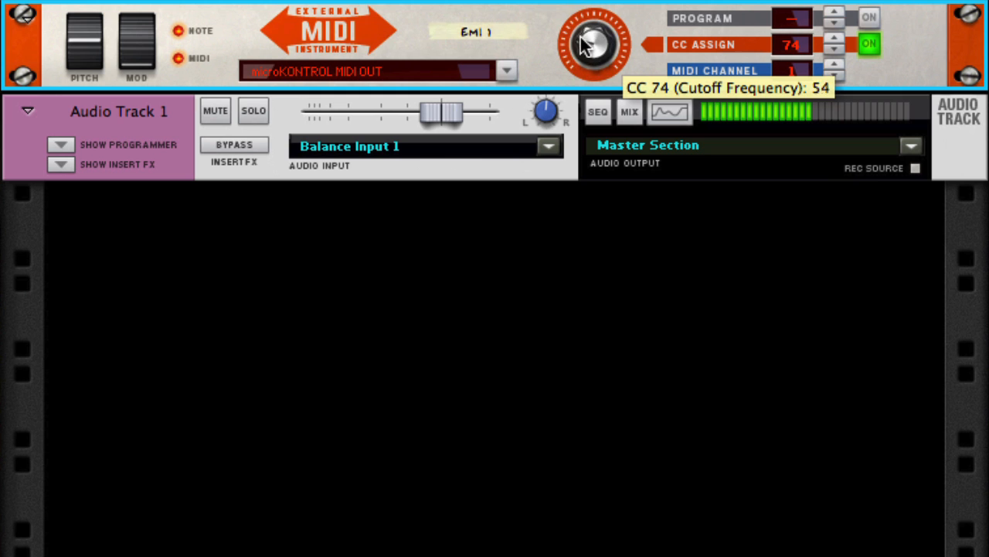
{"action": "left_click_drag", "start_coordinate": [590, 43], "coordinate": [591, 70]}
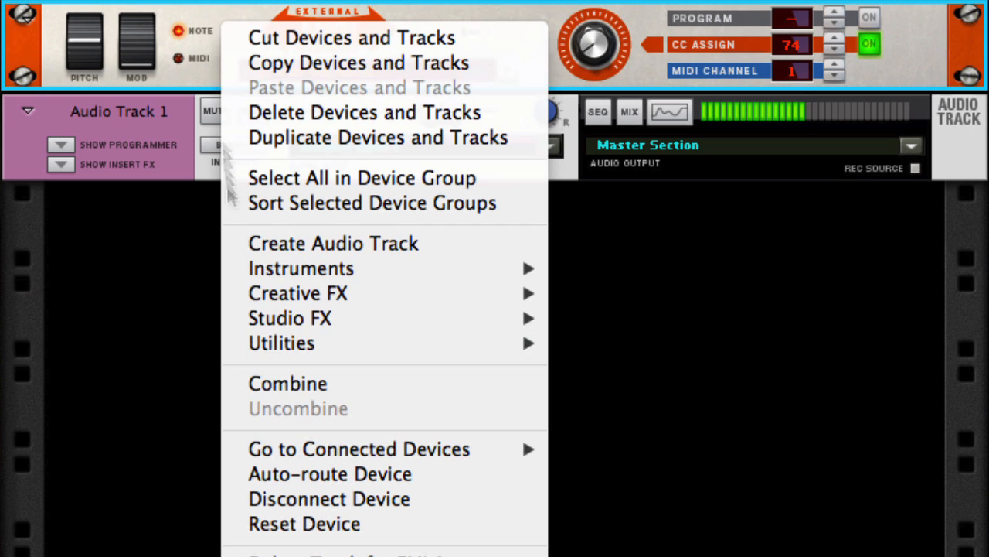
Add a Matrix Pattern Sequencer from the Utilities device list
{"action": "left_click", "coordinate": [282, 344]}
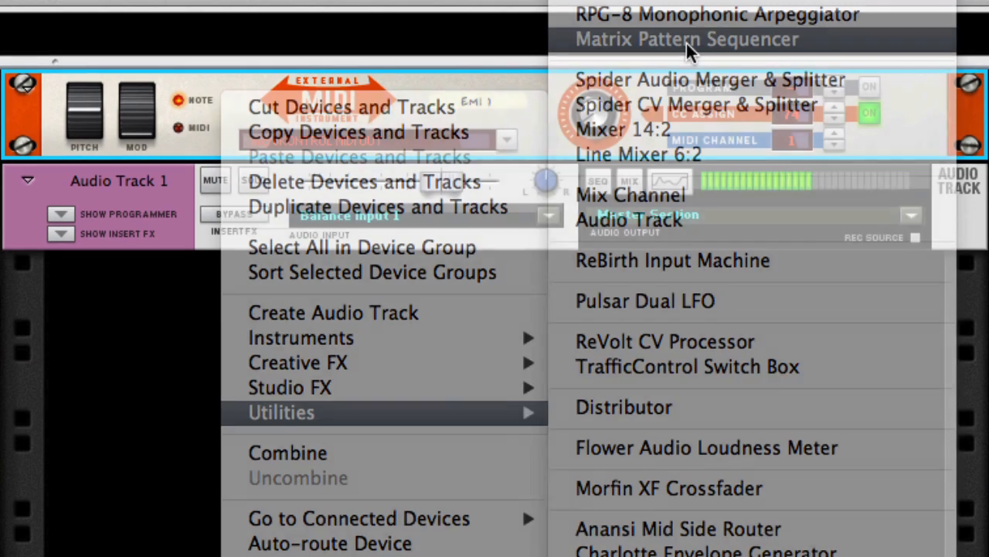
{"action": "left_click", "coordinate": [687, 39]}
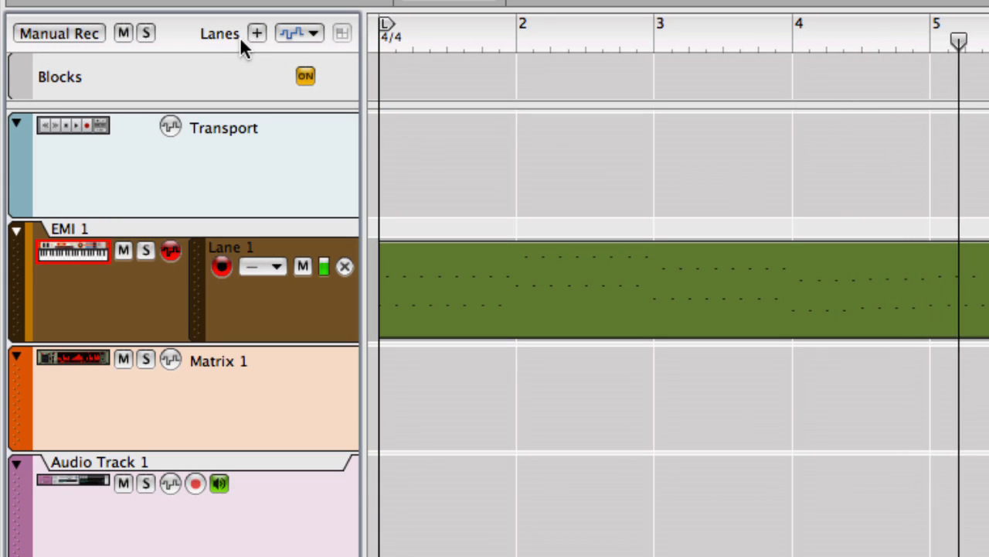
Bring up the Track Automation controller list for EMI 1
{"action": "left_click", "coordinate": [299, 32]}
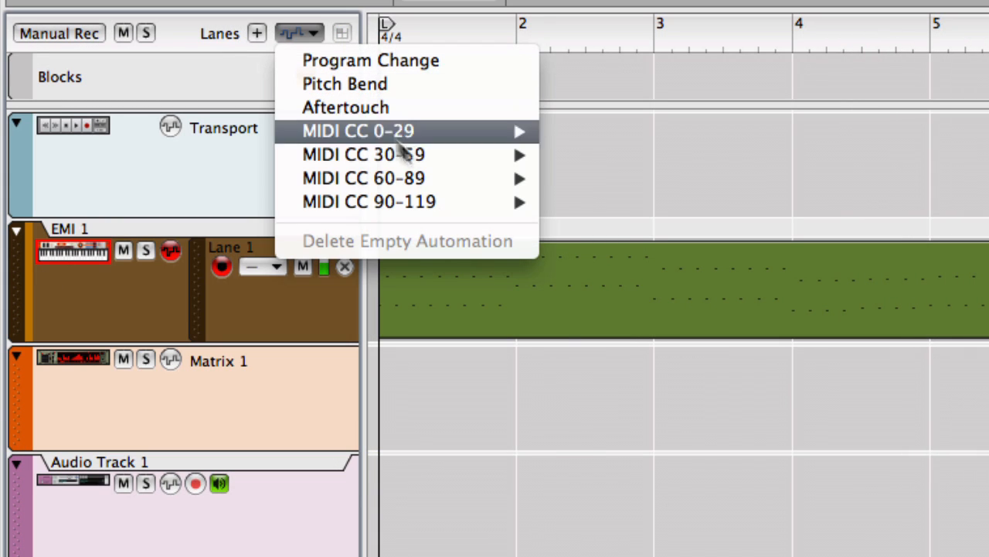
{"action": "mouse_move", "coordinate": [363, 177]}
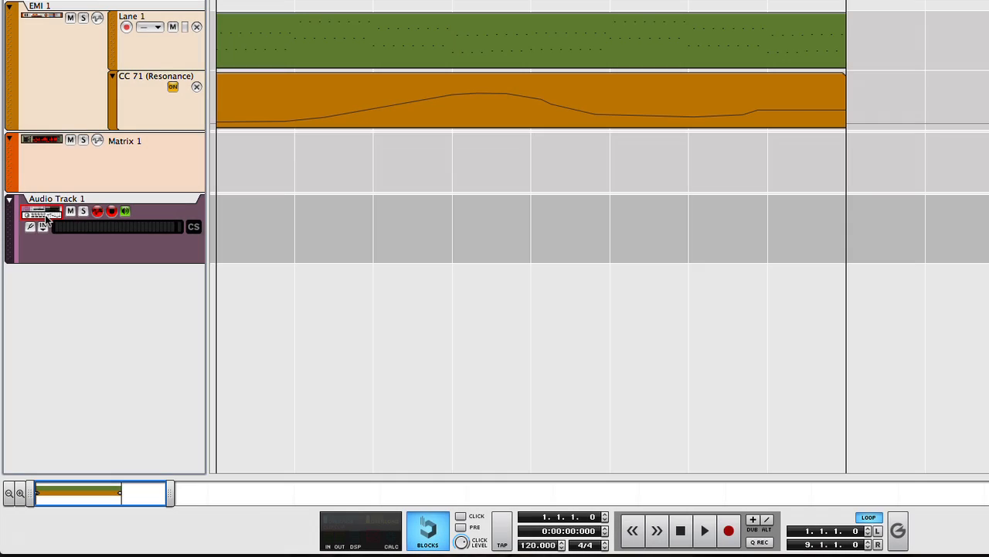
{"action": "mouse_move", "coordinate": [730, 507]}
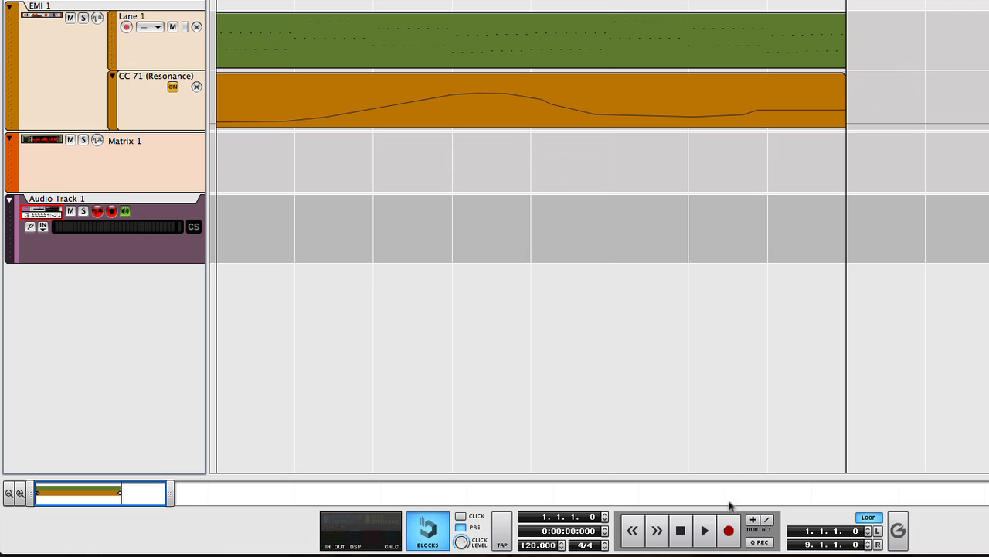
{"action": "mouse_move", "coordinate": [729, 530]}
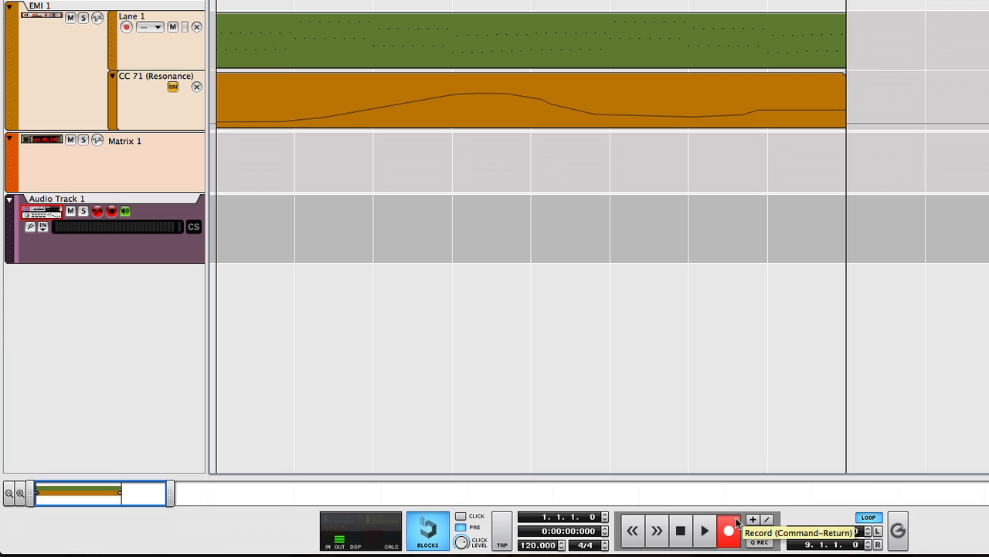